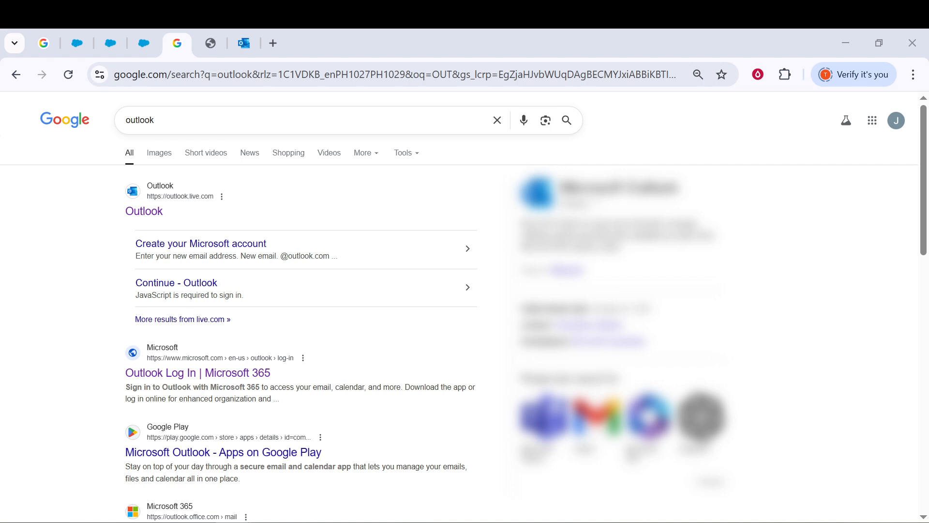
{"action": "mouse_move", "coordinate": [190, 247]}
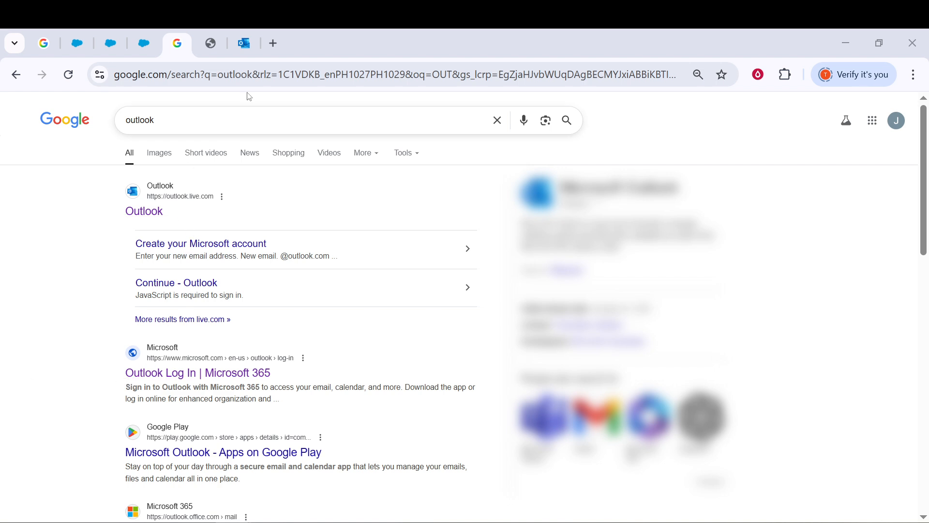
- Go to the Outlook web mailbox from the outlook.live.com search result
{"action": "left_click", "coordinate": [244, 42]}
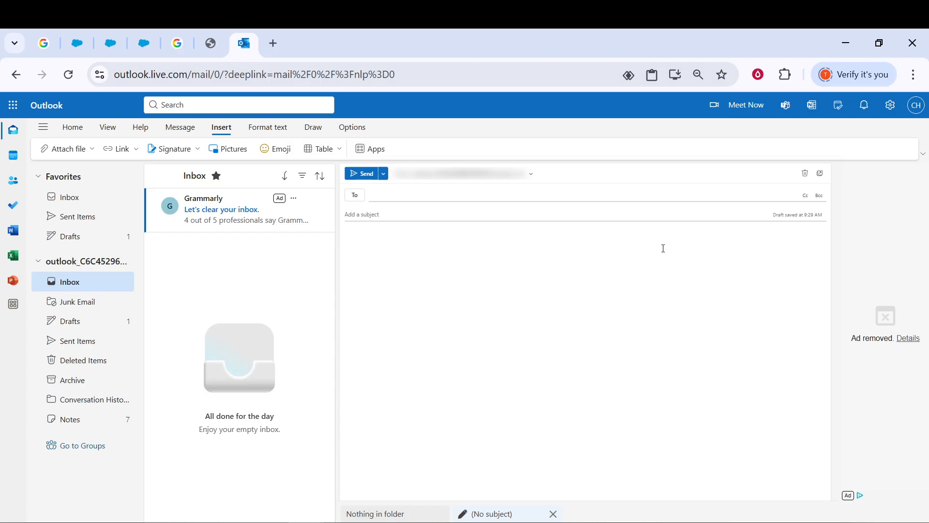
{"action": "mouse_move", "coordinate": [701, 388]}
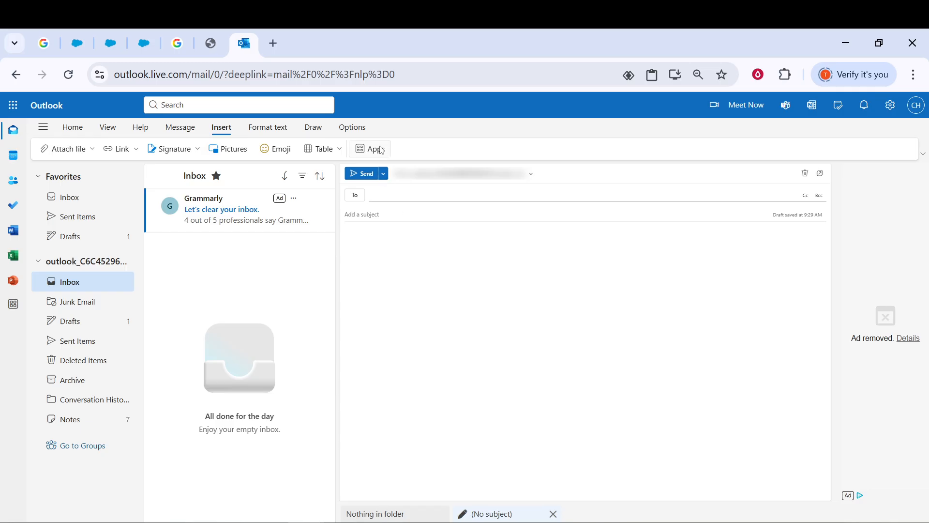
{"action": "mouse_move", "coordinate": [377, 148]}
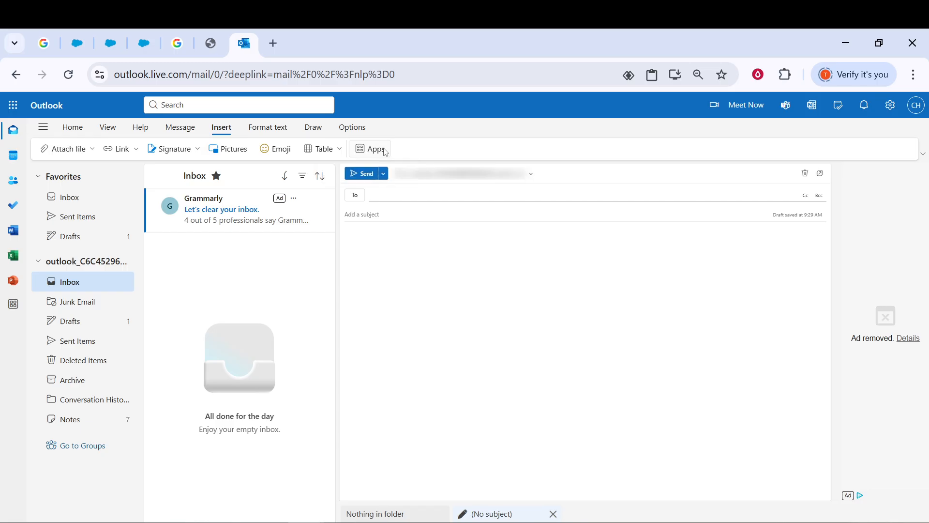
{"action": "mouse_move", "coordinate": [445, 158]}
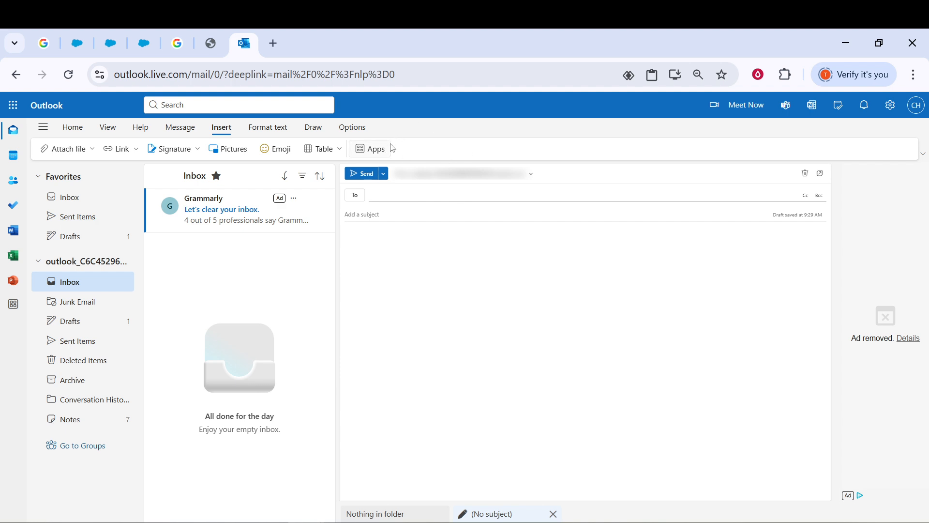
- Show the Apps flyout from the draft message's Insert ribbon
{"action": "left_click", "coordinate": [375, 149]}
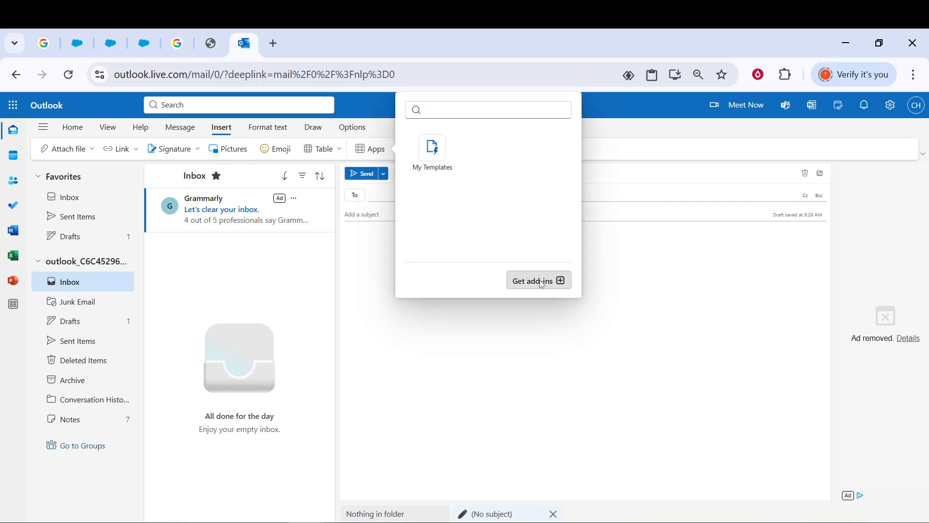
- Search the add-ins store for 'SAF' to reach the Salesforce add-in's details page
{"action": "left_click", "coordinate": [533, 280]}
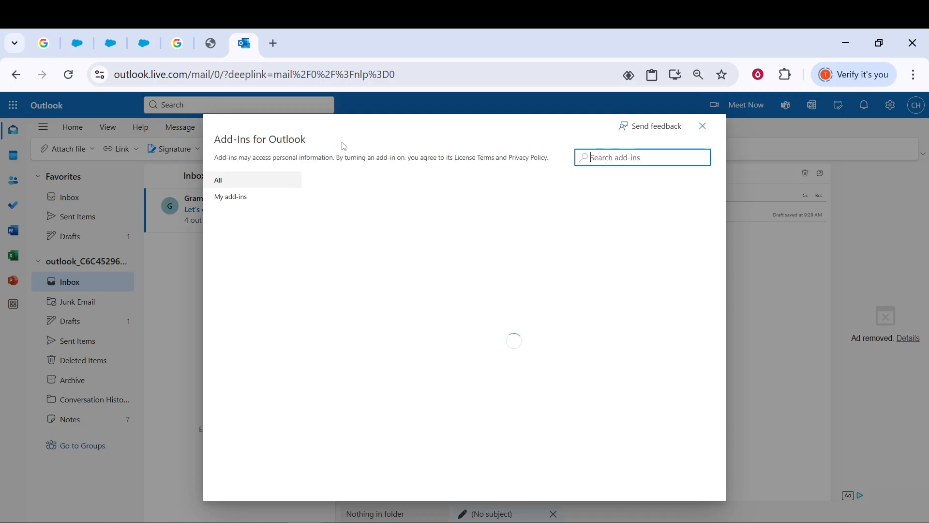
{"action": "left_click", "coordinate": [642, 157]}
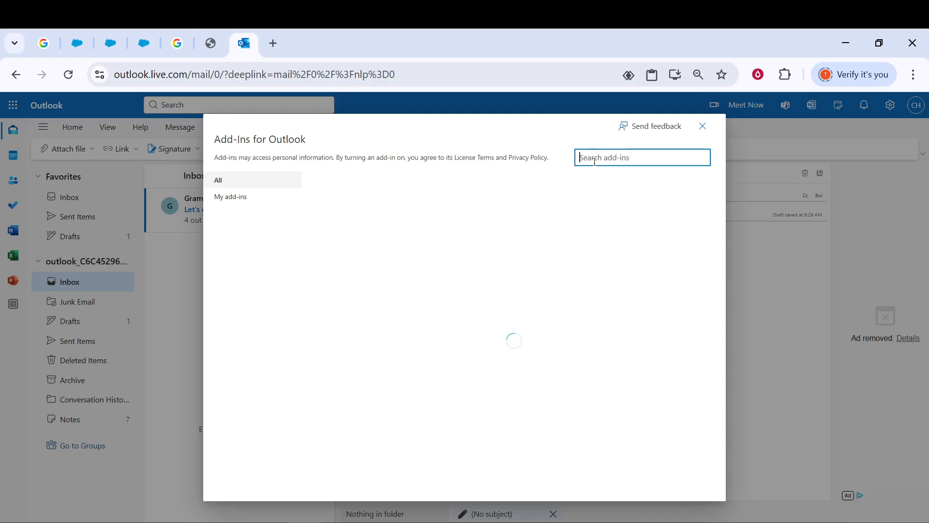
{"action": "type", "text": "SALES"}
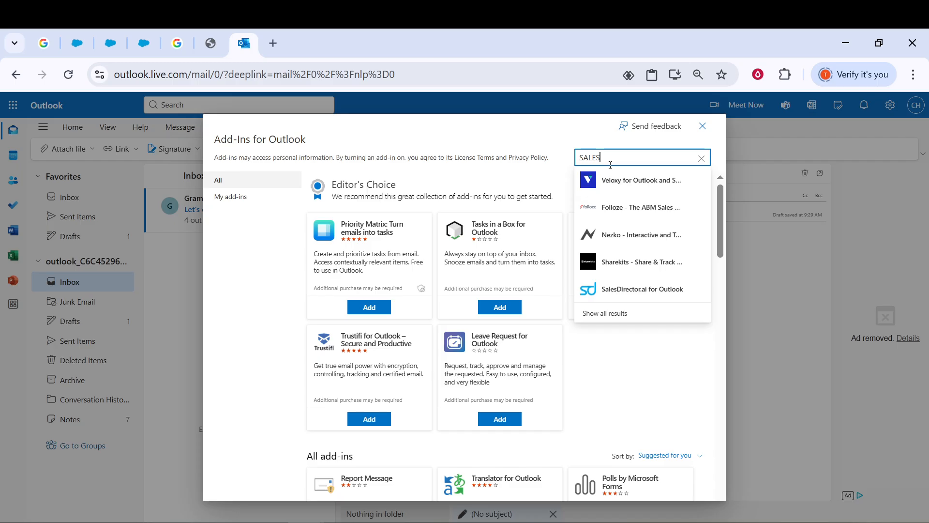
{"action": "type", "text": "F"}
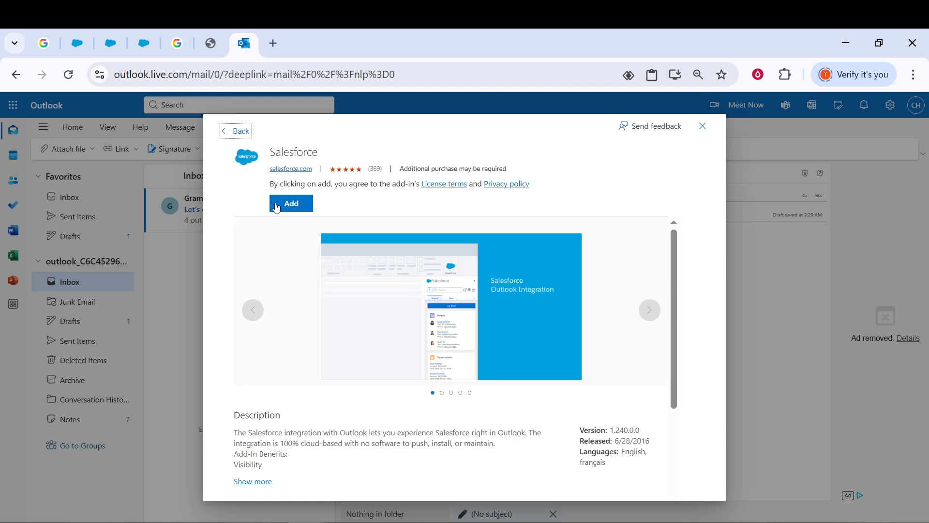
- Add the Salesforce add-in, dismiss its Get started tour, and close the store
{"action": "left_click", "coordinate": [290, 203]}
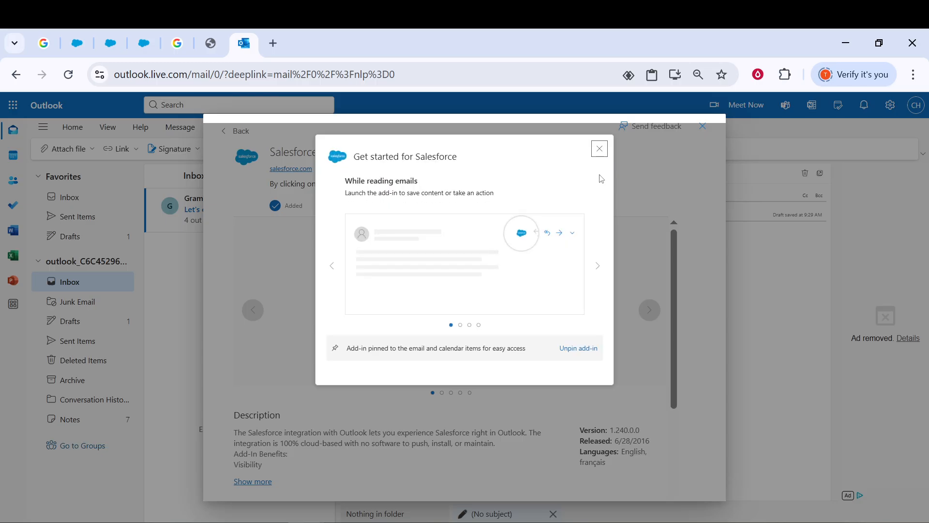
{"action": "mouse_move", "coordinate": [597, 155]}
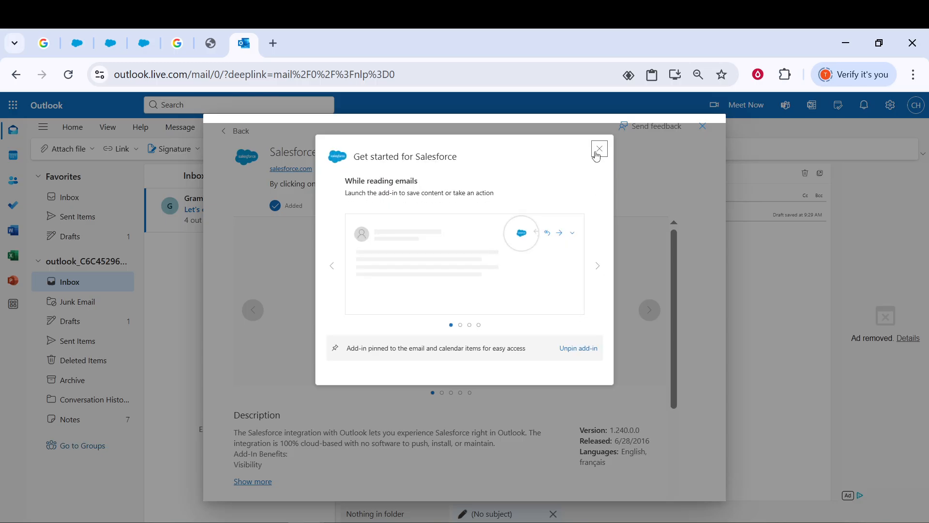
{"action": "left_click", "coordinate": [599, 149]}
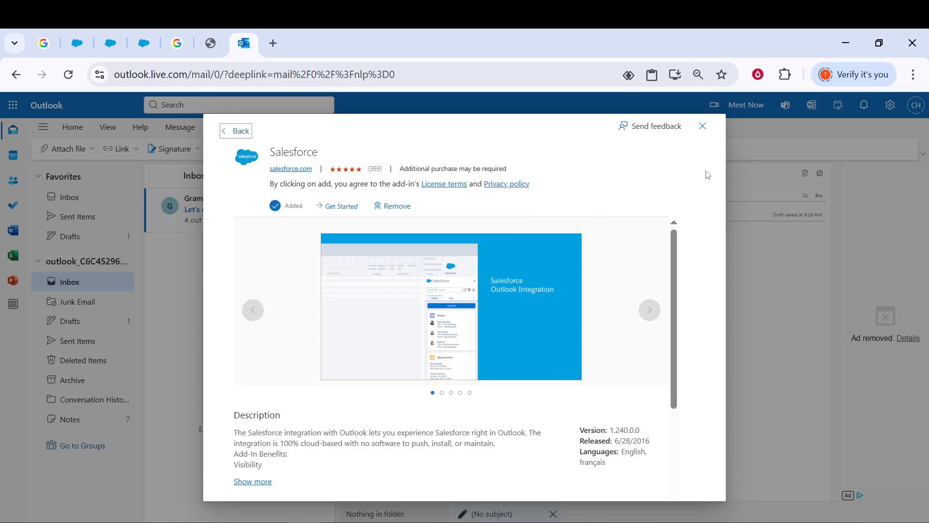
{"action": "mouse_move", "coordinate": [739, 164]}
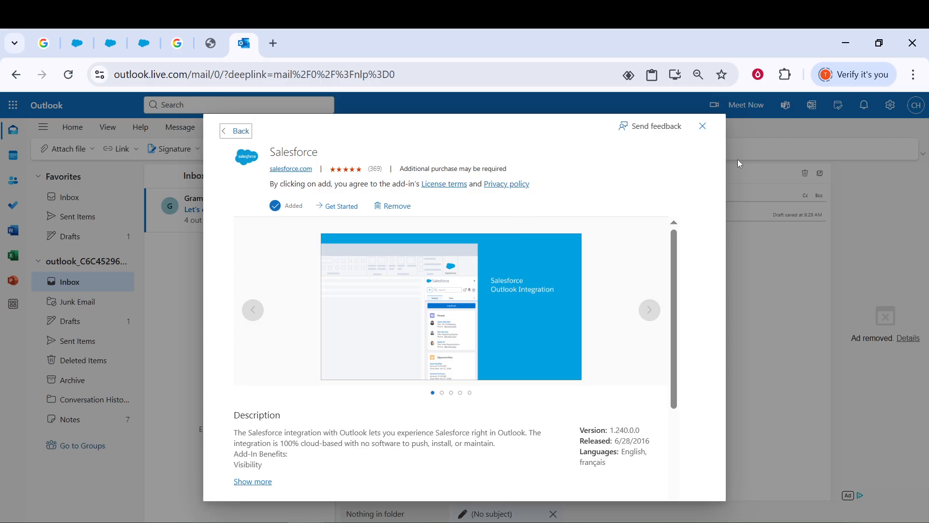
{"action": "left_click", "coordinate": [702, 126]}
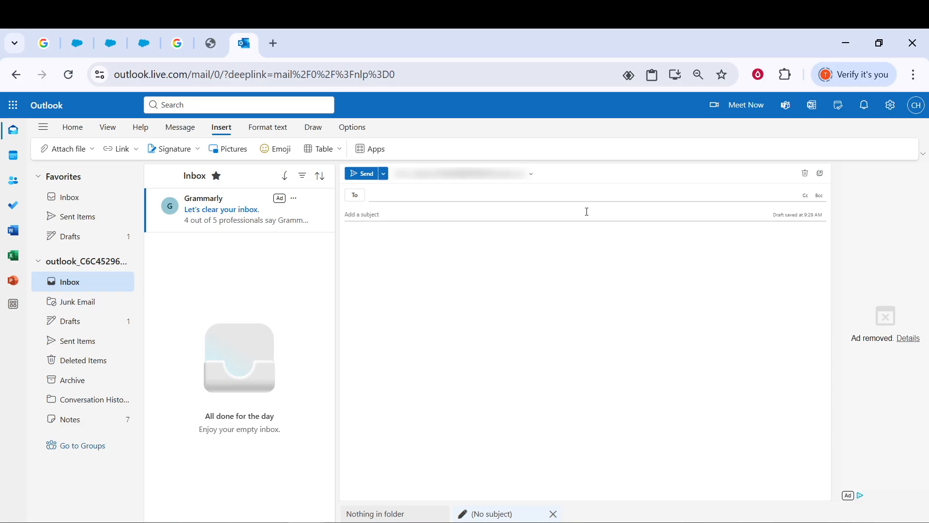
- Launch the Salesforce sidebar from the draft's apps list and start Log In
{"action": "left_click", "coordinate": [415, 195]}
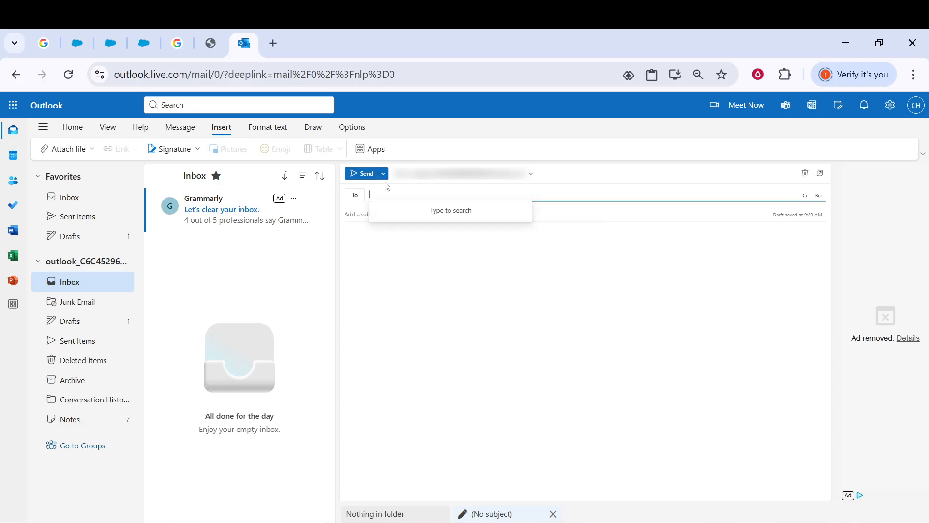
{"action": "mouse_move", "coordinate": [372, 166]}
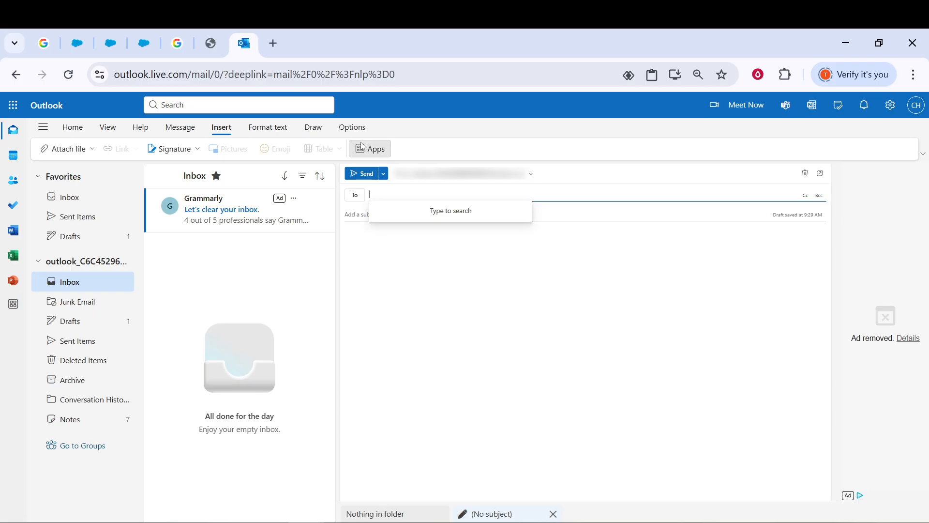
{"action": "left_click", "coordinate": [369, 148]}
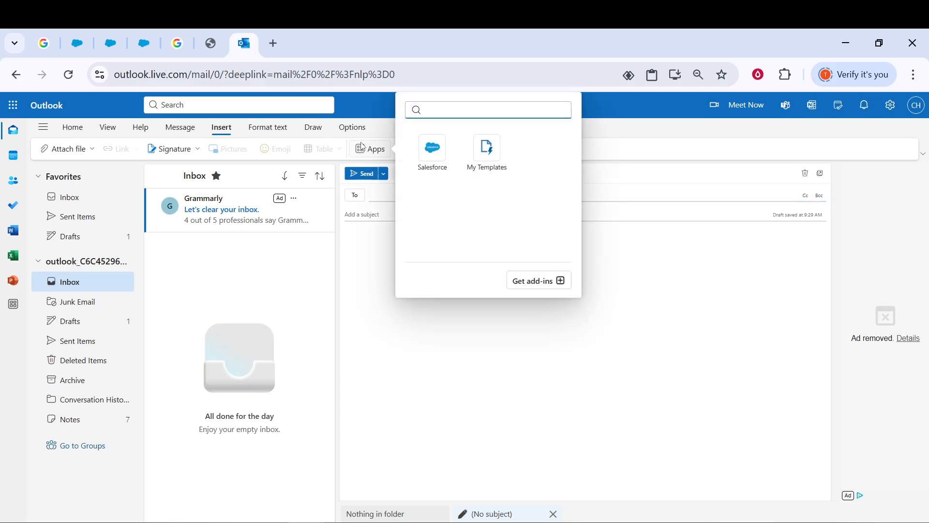
{"action": "left_click", "coordinate": [432, 148]}
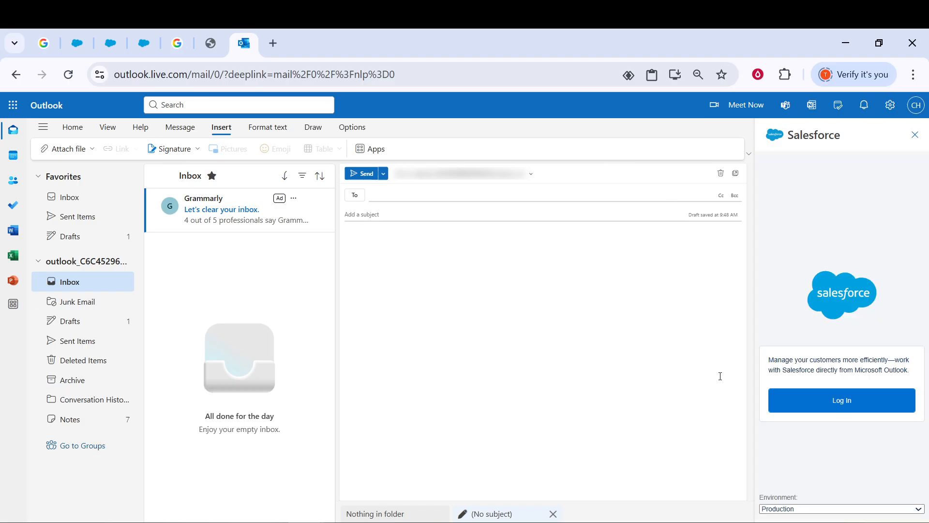
{"action": "mouse_move", "coordinate": [888, 423]}
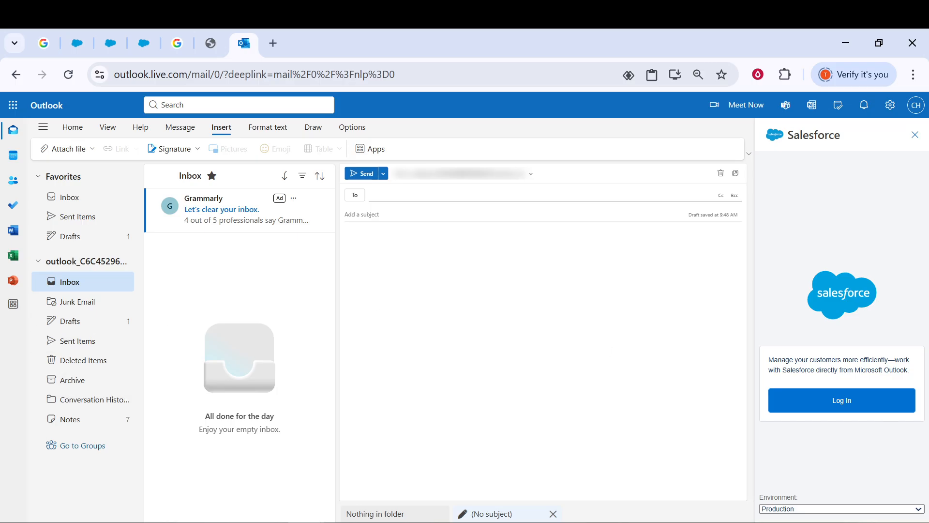
{"action": "left_click", "coordinate": [840, 401]}
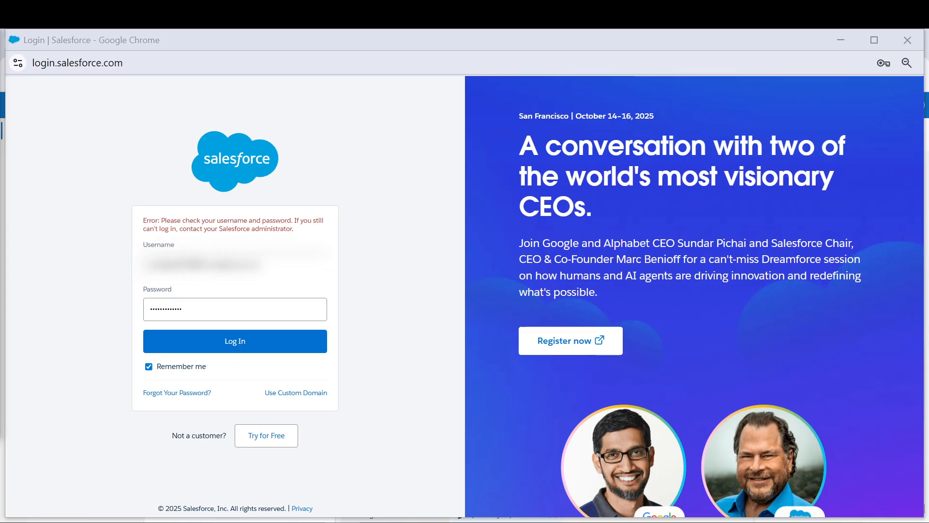
- Submit the Salesforce login and confirm connecting Outlook to the Salesforce account
{"action": "left_click", "coordinate": [234, 341]}
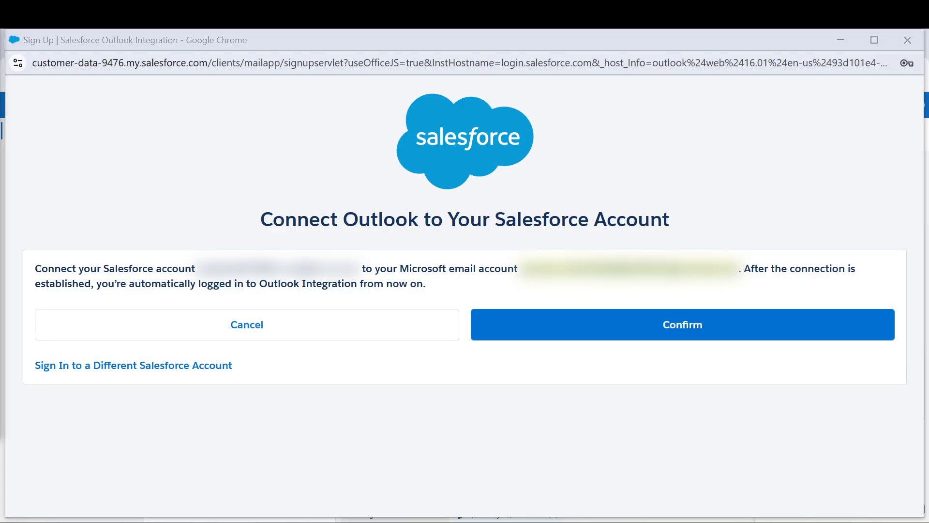
{"action": "left_click", "coordinate": [682, 325]}
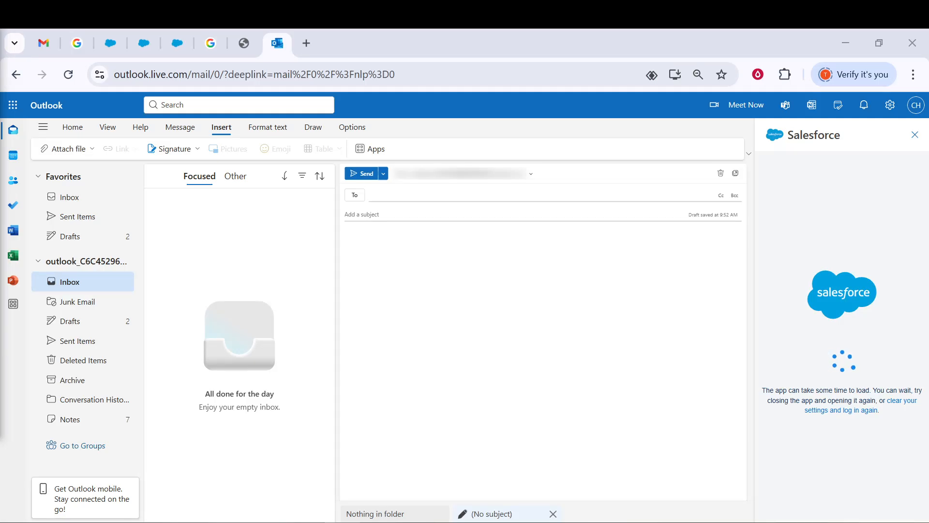